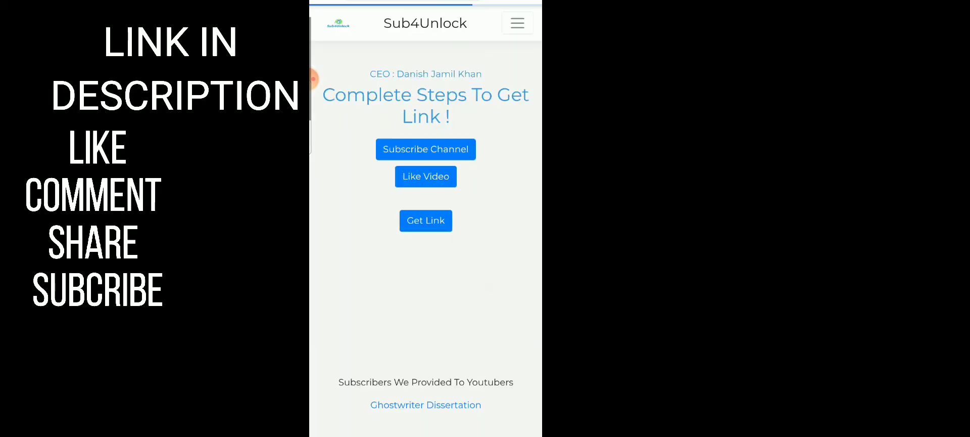
- Complete Sub4Unlock's Subscribe Channel and Like Video steps to unlock the VMOS download link
click(426, 221)
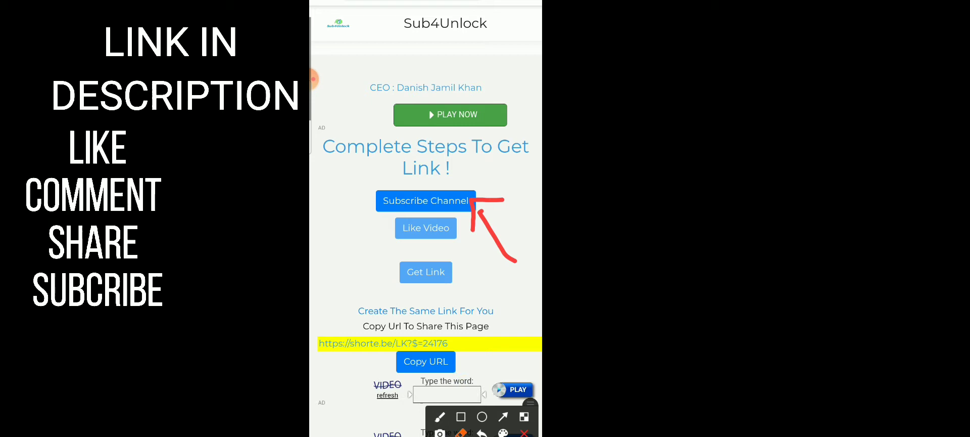
click(425, 201)
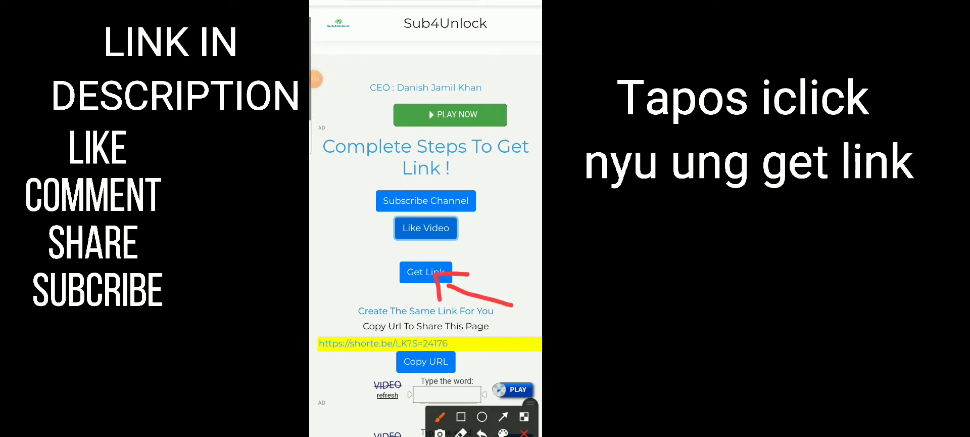
click(426, 272)
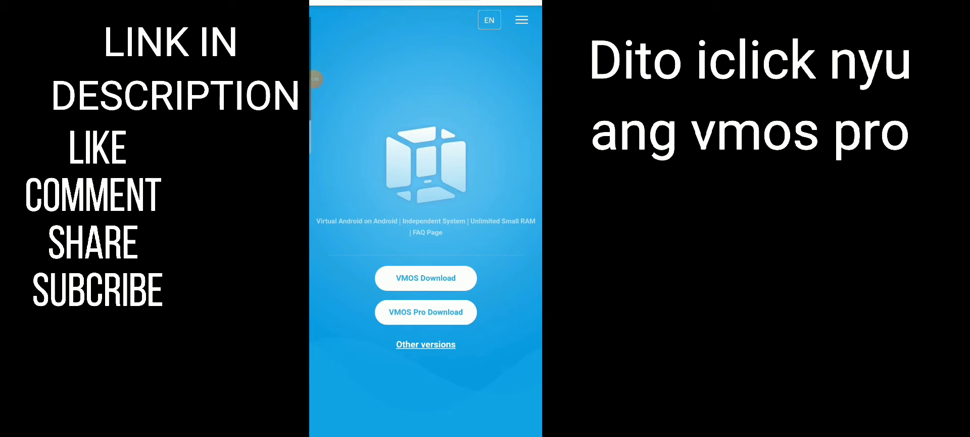
- Download the APKPure APK and keep it despite the 'can harm your device' warning
click(426, 312)
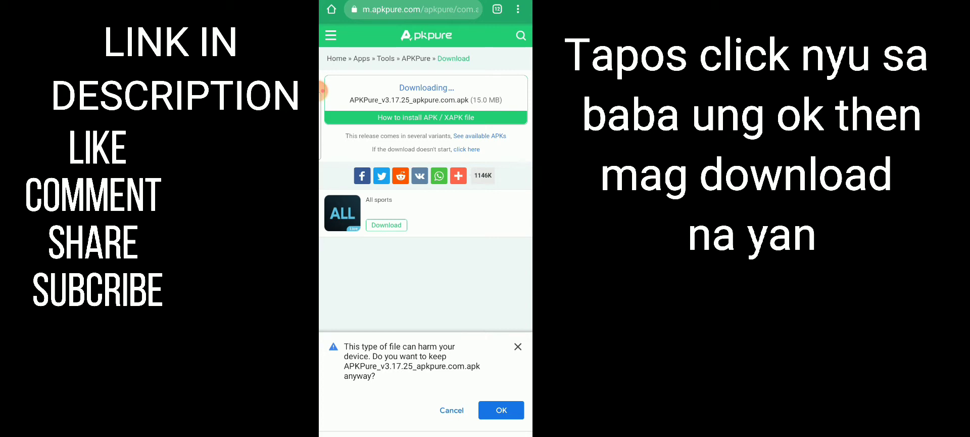
click(501, 409)
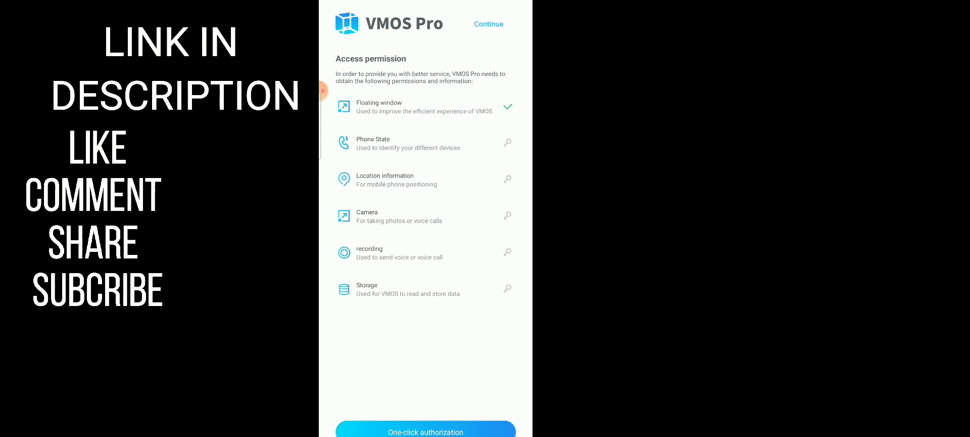
- Use One-click authorization to grant VMOS Pro's permissions and boot the virtual Android home
click(425, 431)
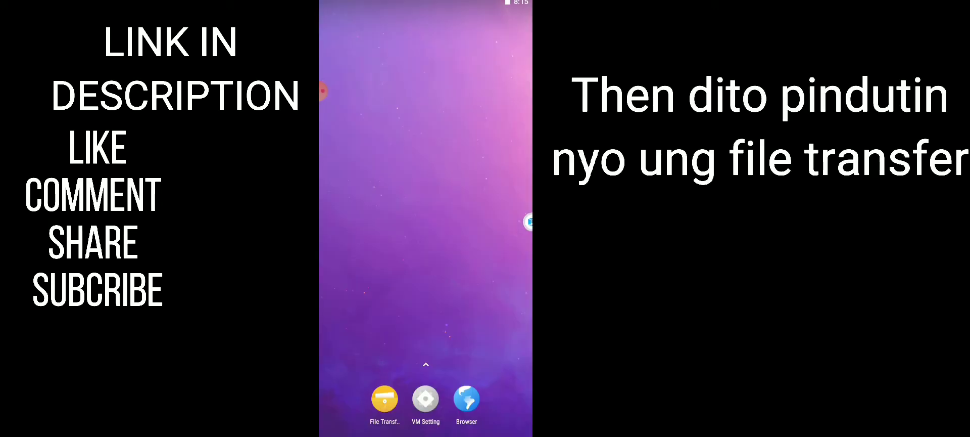
- Import APKPure via File Transfer, launch it, and start searching for an app
click(384, 398)
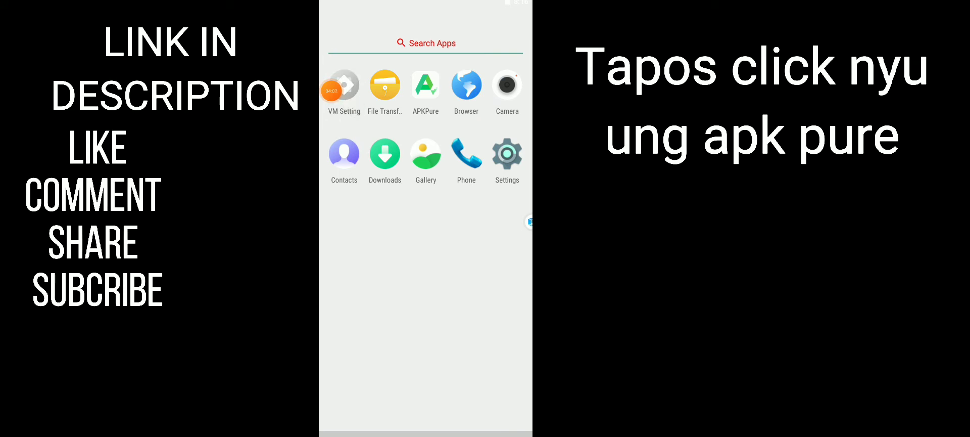
click(425, 83)
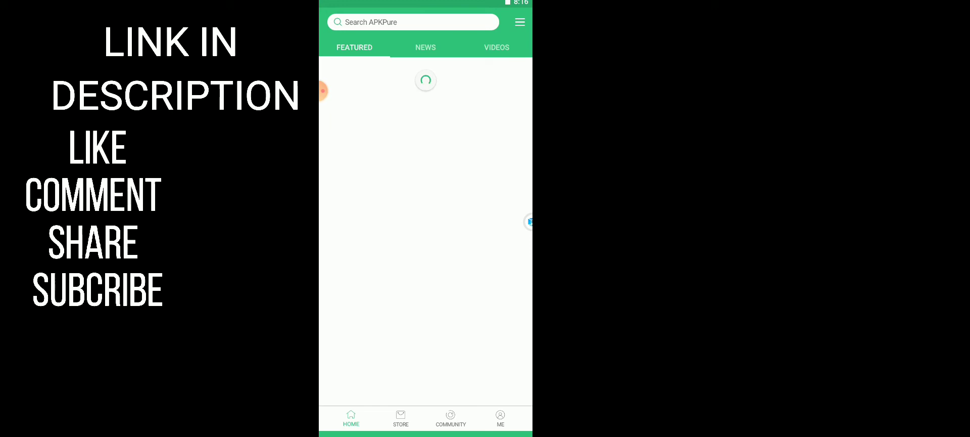
click(413, 21)
text(mobile legends)
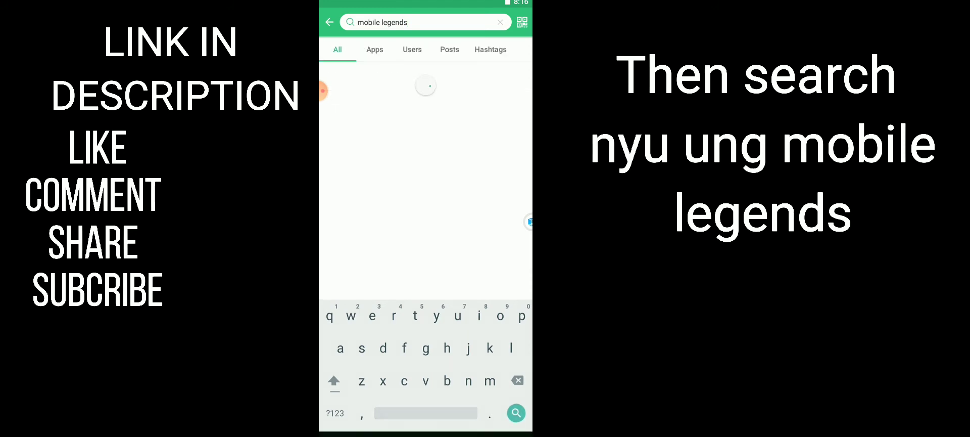
- Search 'mobile legends' and install Mobile Legends: Bang Bang from its APKPure page
click(516, 413)
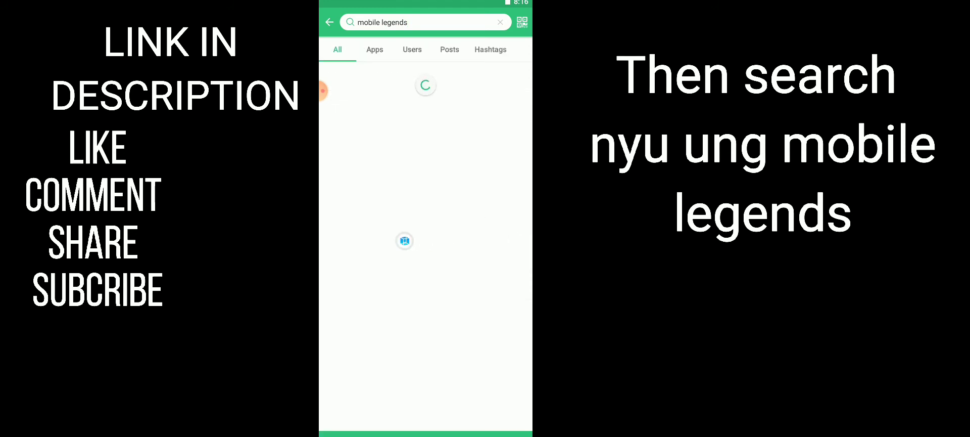
click(404, 240)
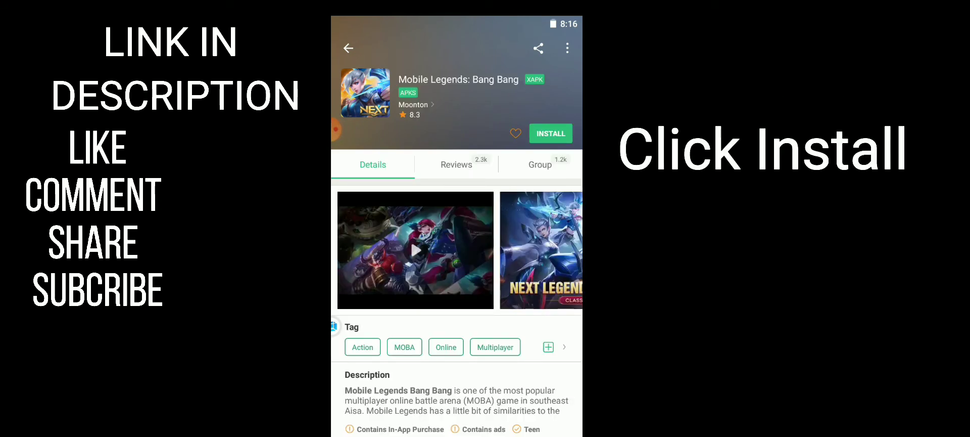
click(550, 133)
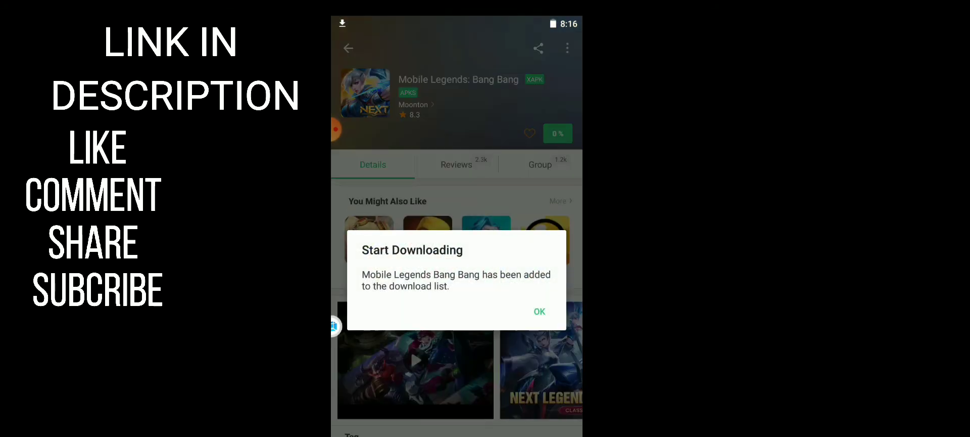
click(539, 311)
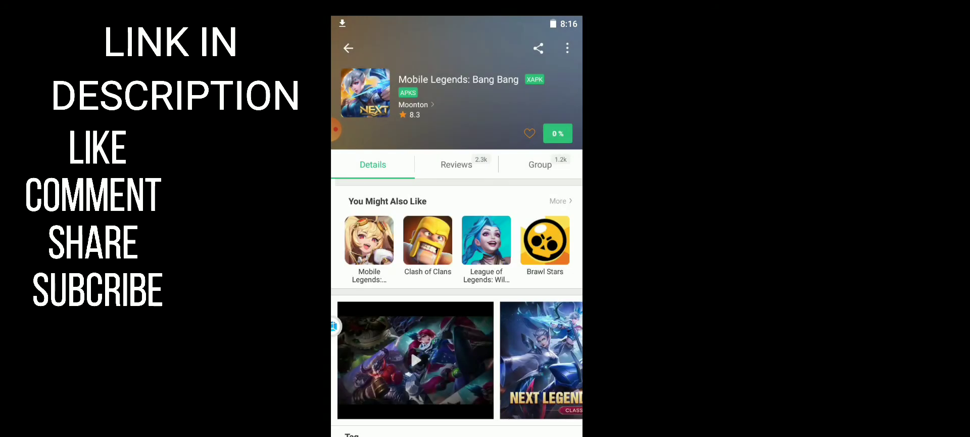
click(556, 133)
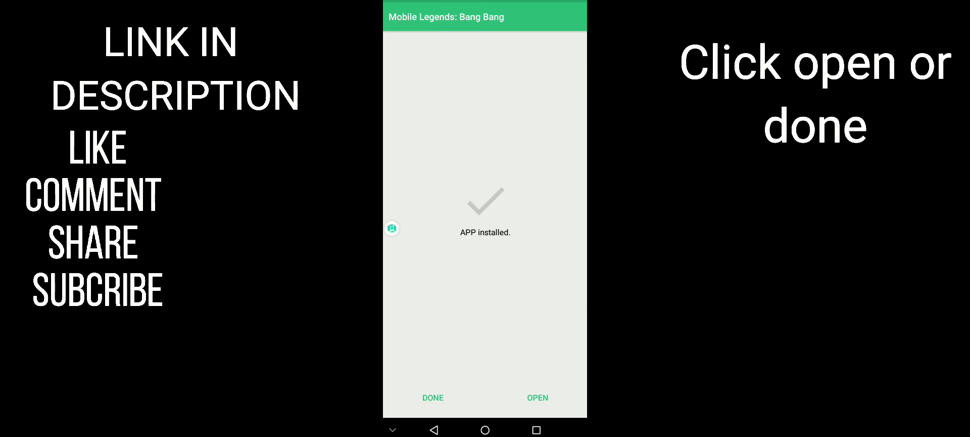
- Open Mobile Legends: Bang Bang and agree to Moonton's terms and privacy policy
click(538, 397)
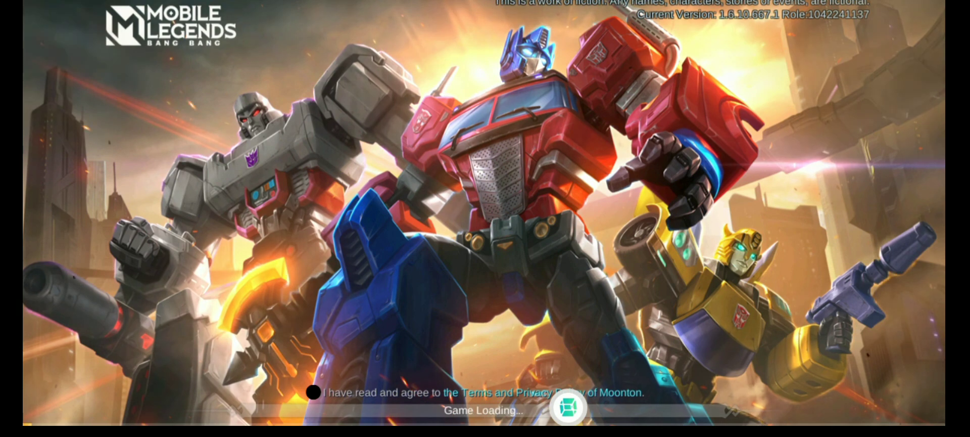
click(312, 392)
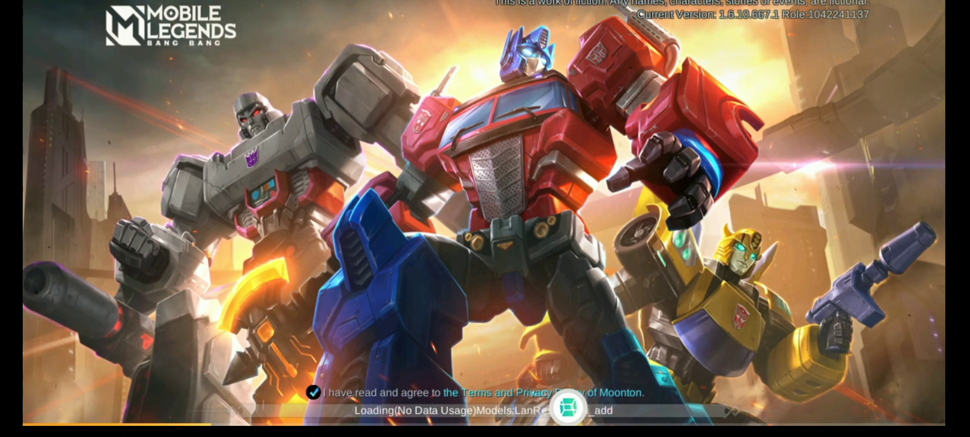